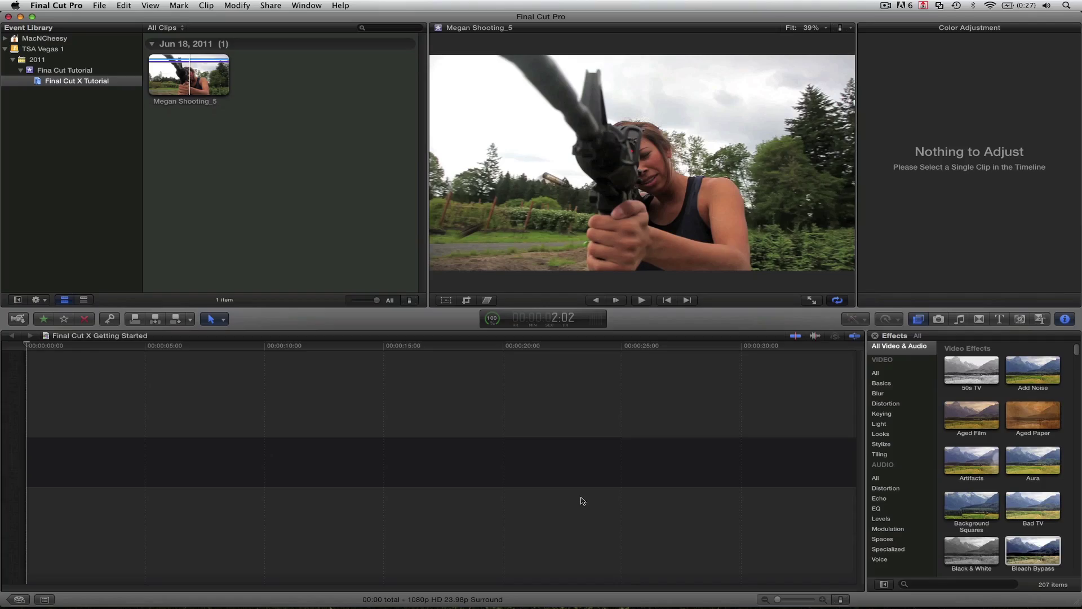
mouse_move(239, 138)
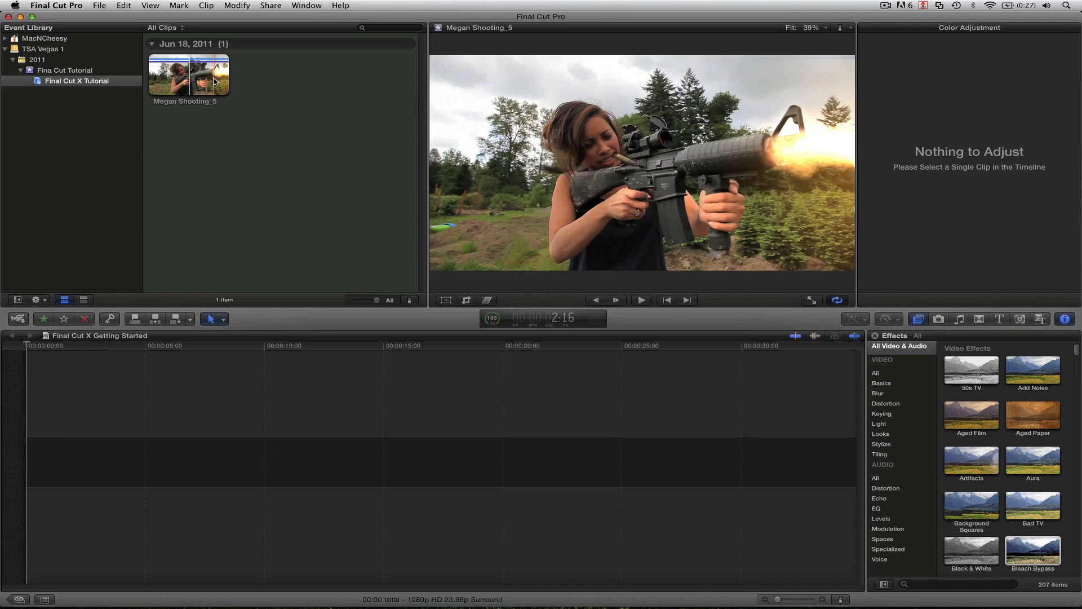
mouse_move(166, 73)
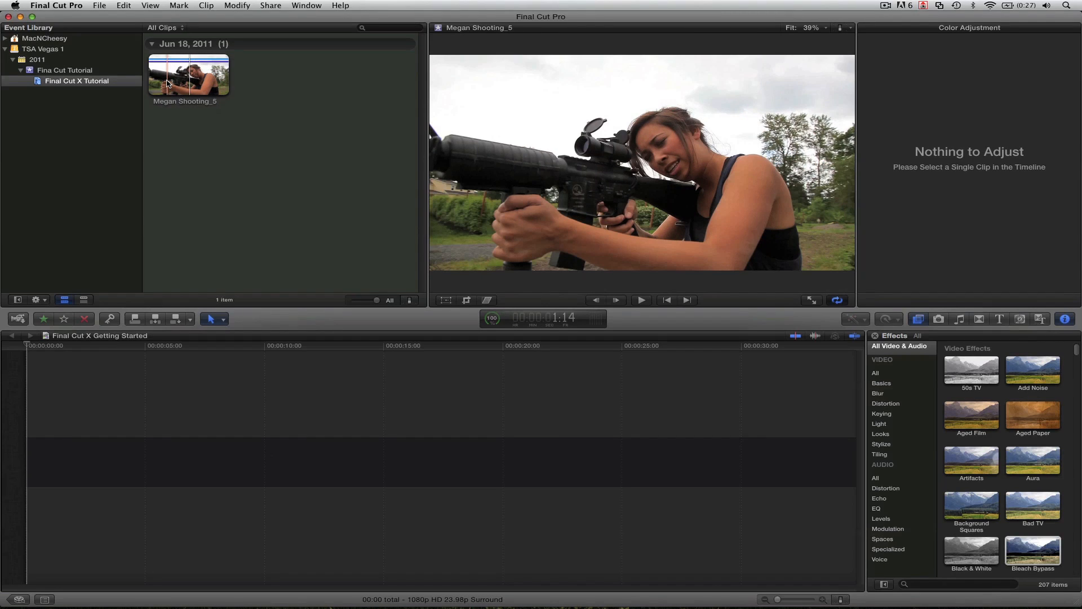
mouse_move(221, 72)
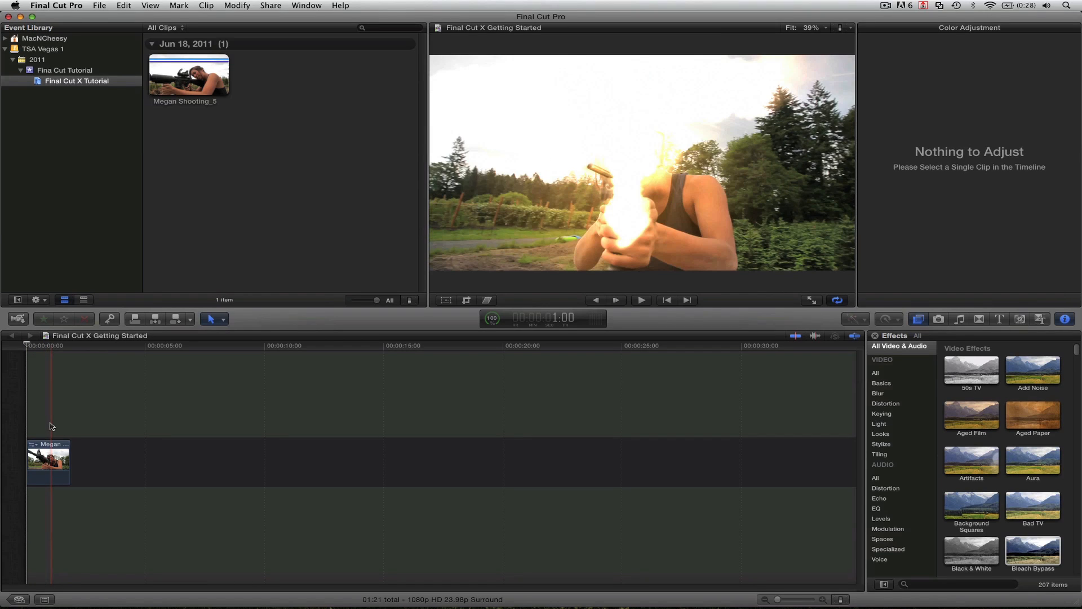
- Connect a duplicate of Megan Shooting_5 directly above the original clip
key("q")
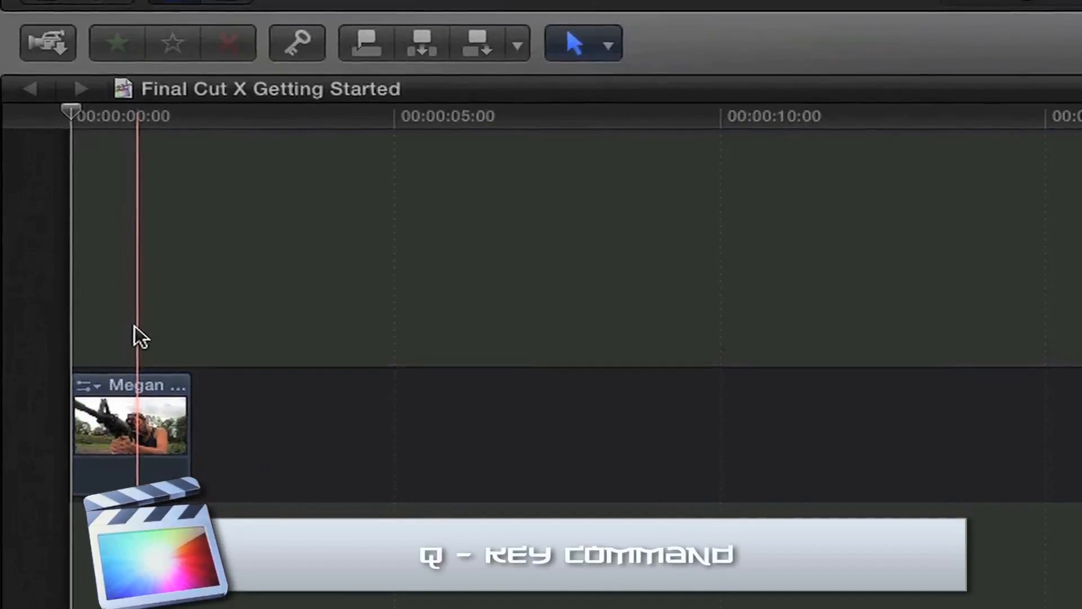
key("q")
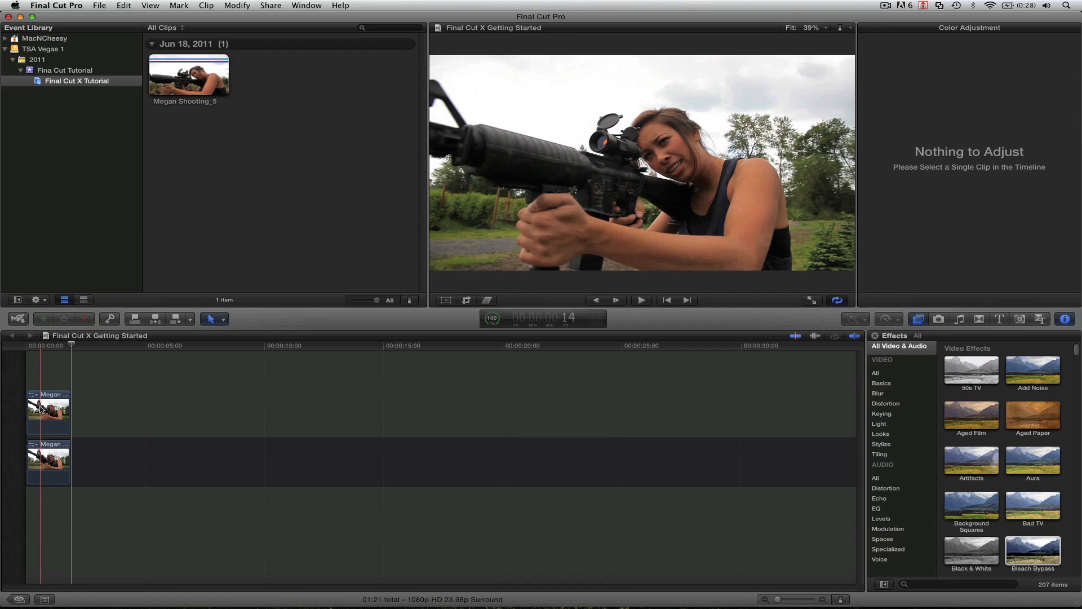
- Set the upper clip's Compositing Blend Mode to Overlay in the Inspector
left_click(48, 412)
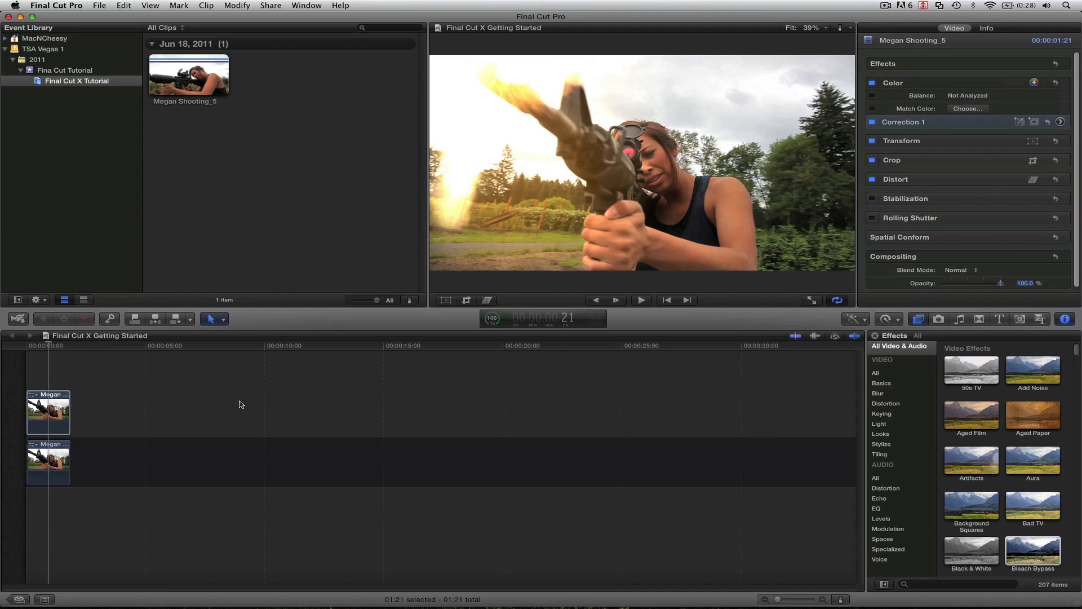
mouse_move(1002, 200)
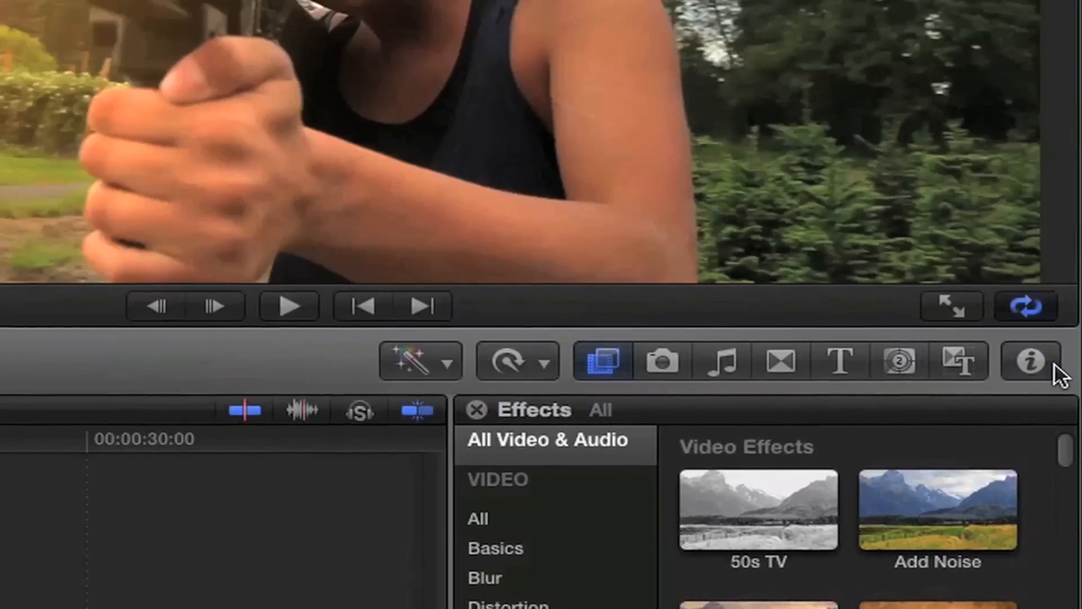
left_click(1029, 360)
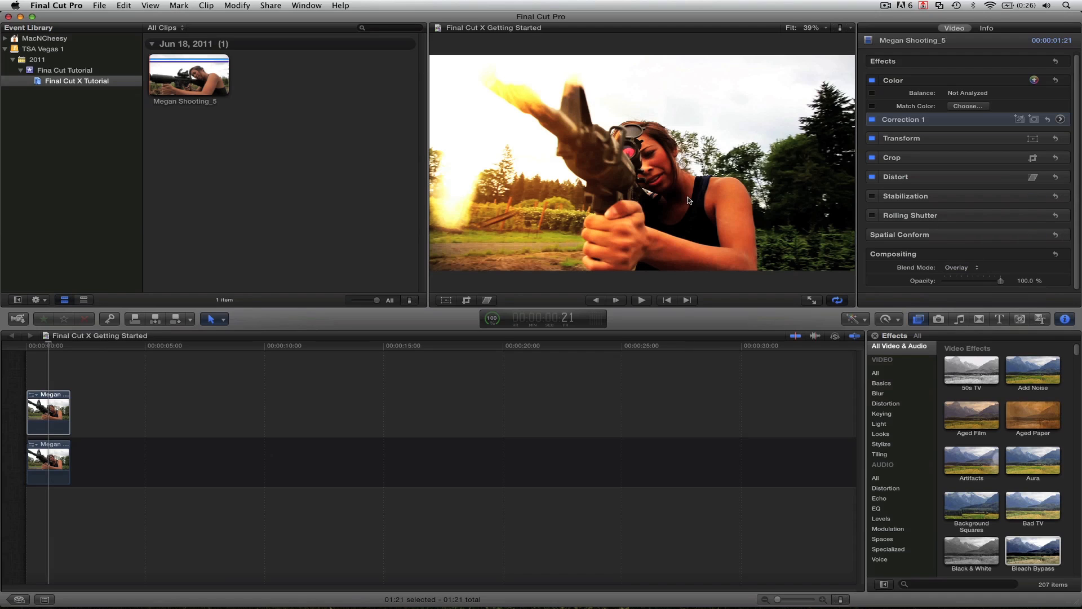
left_click(42, 346)
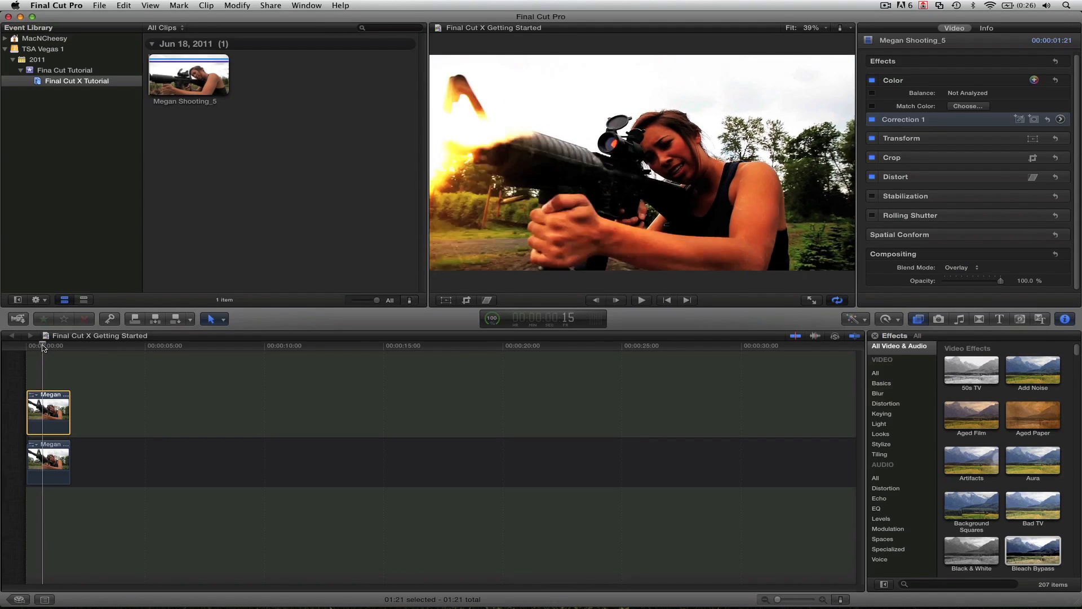
left_click(48, 462)
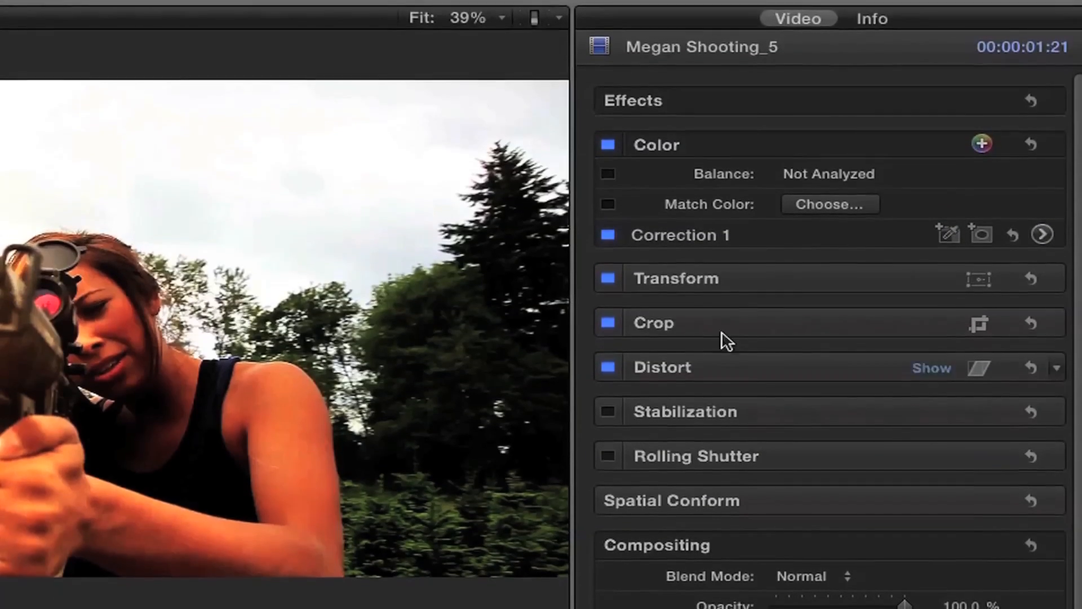
scroll("down", 3)
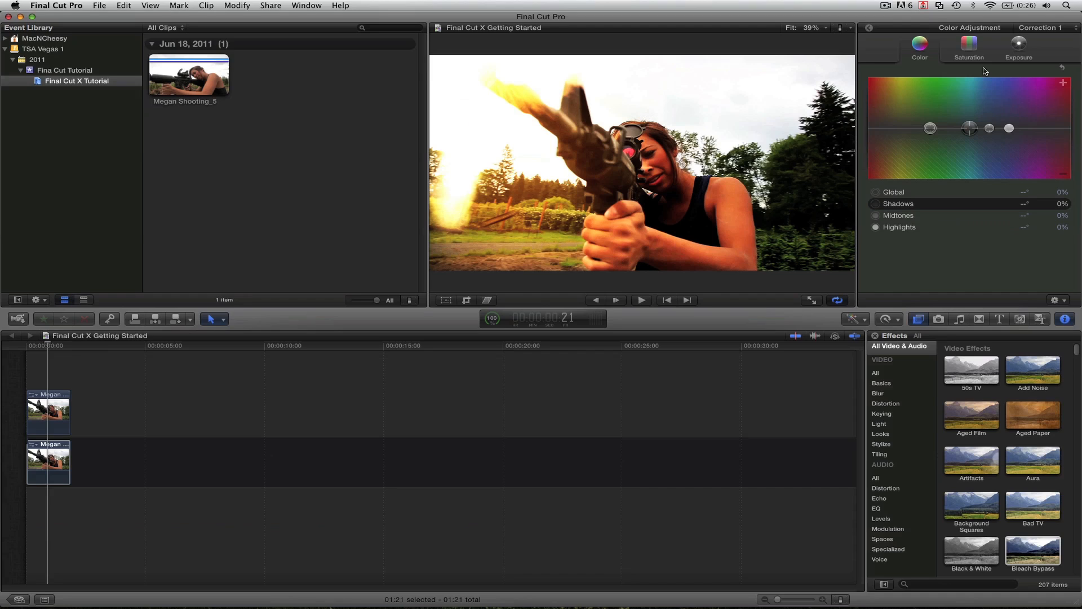
mouse_move(1040, 159)
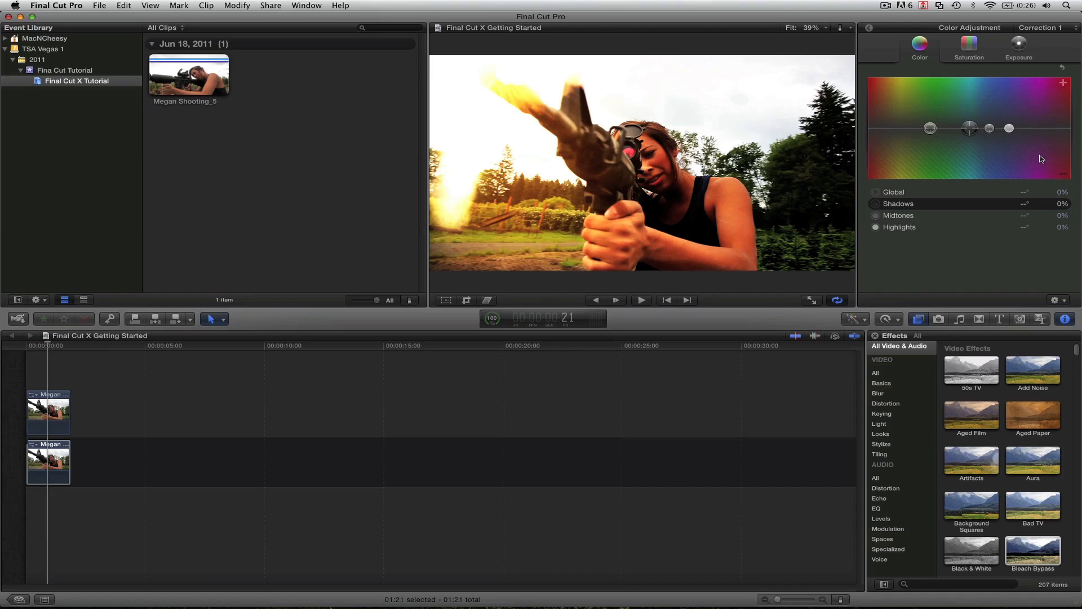
mouse_move(989, 55)
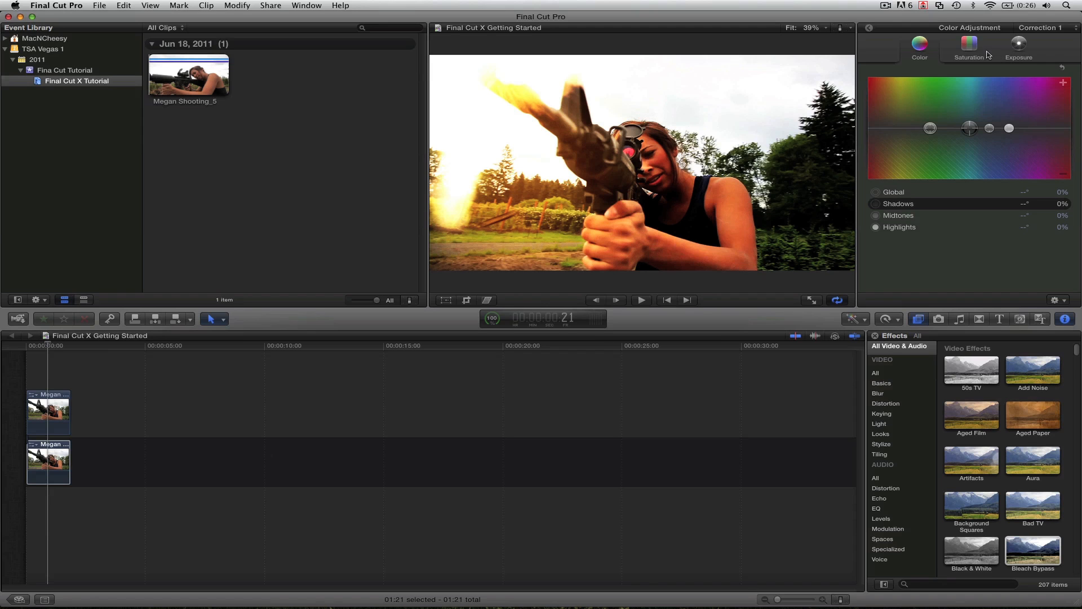
- Drag the lower clip's Global saturation down to −100% in the Color Board
left_click(1019, 49)
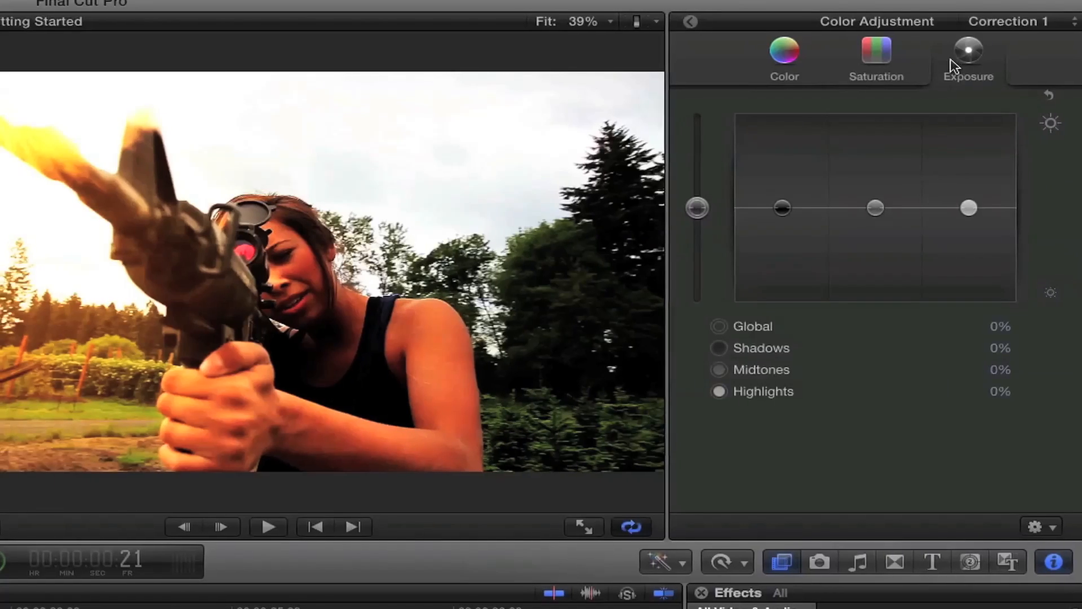
left_click(876, 58)
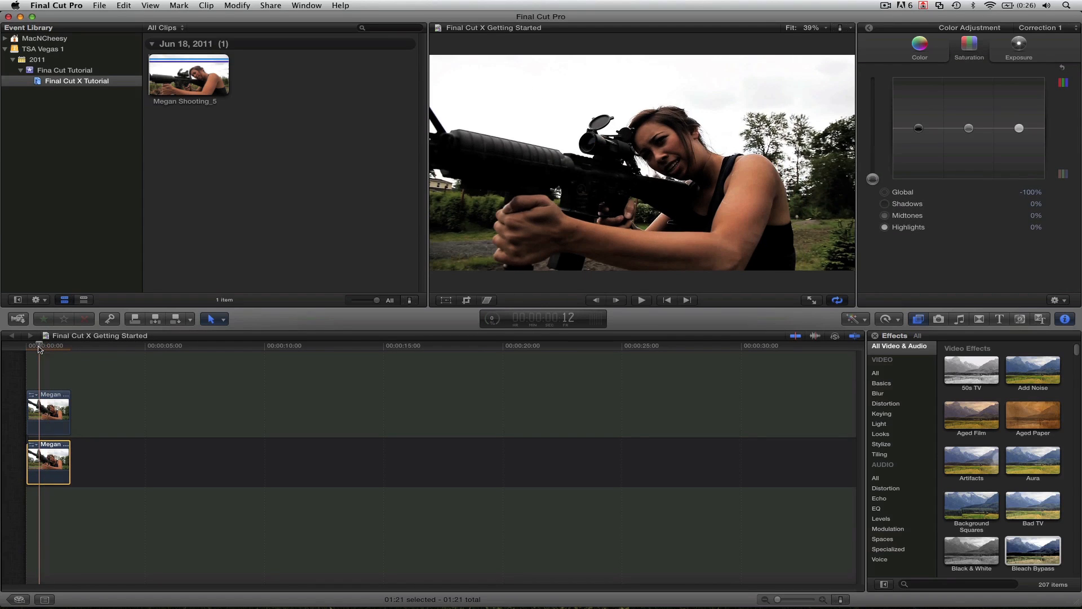
mouse_move(682, 219)
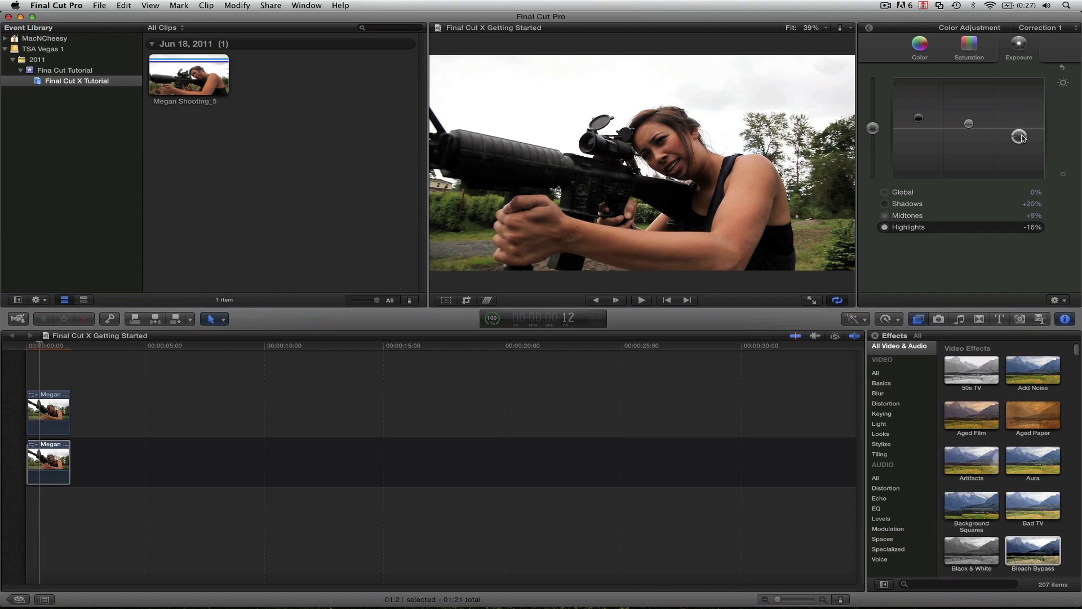
- Set exposure to Shadows +20%, Midtones +9%, Highlights −16%
left_click(919, 49)
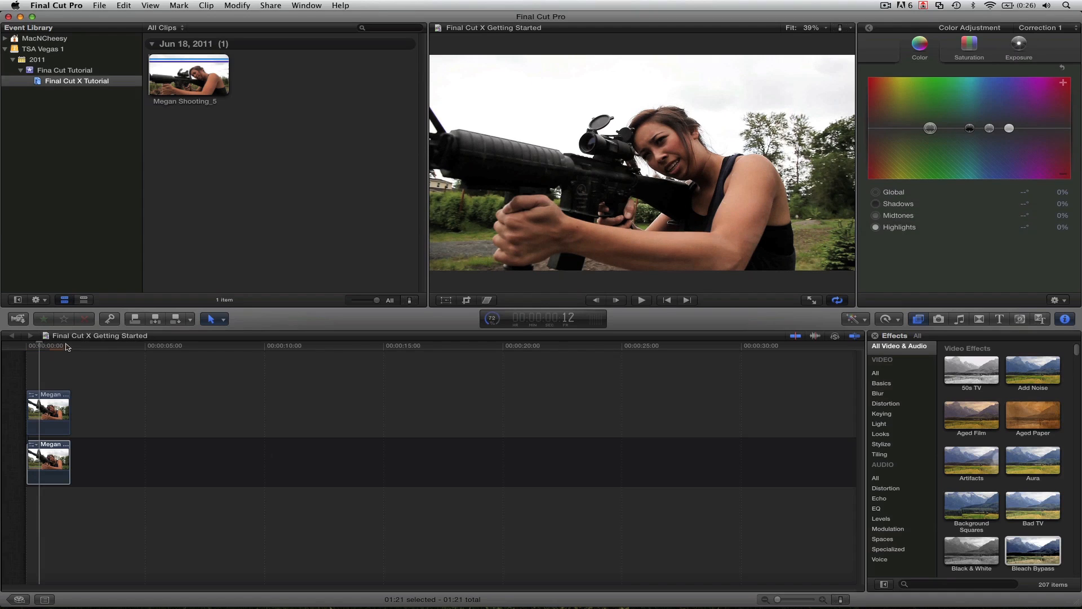
left_click(29, 346)
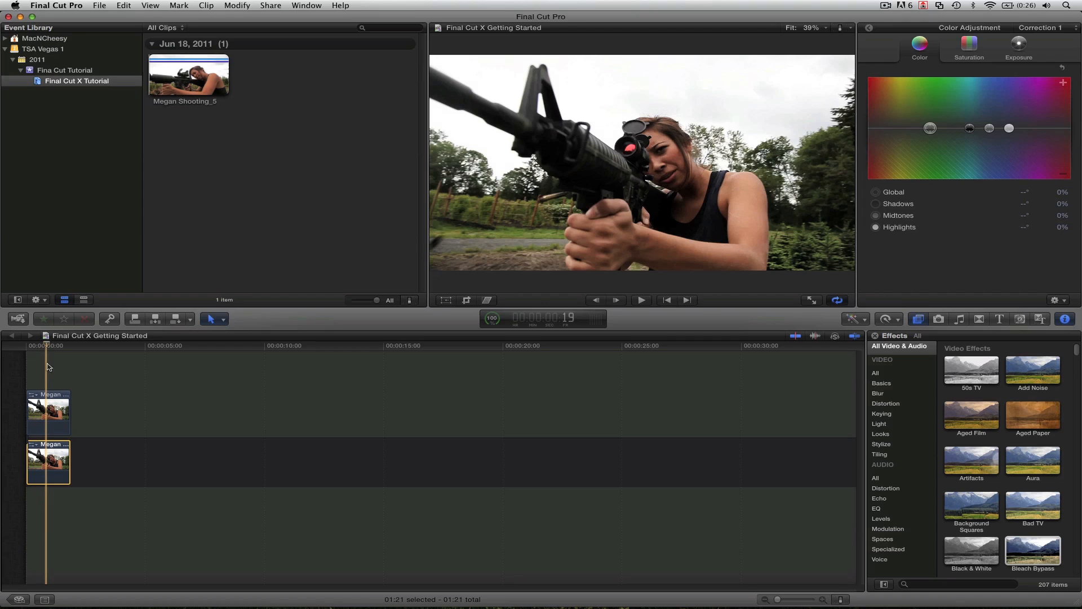
- Place another Megan clip on the primary storyline after a short gap
left_click(56, 367)
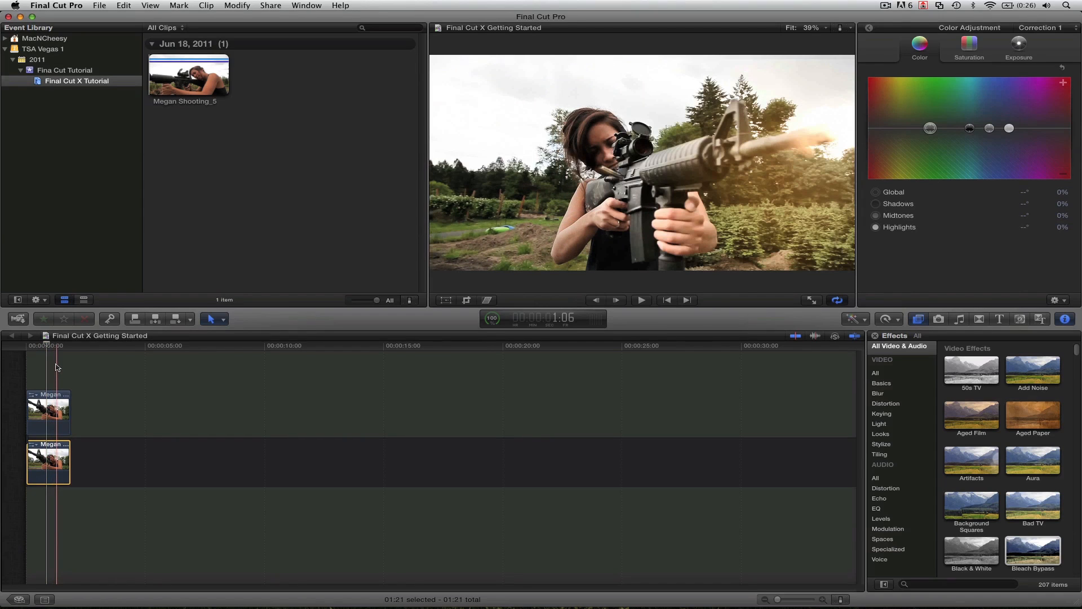
left_click(106, 346)
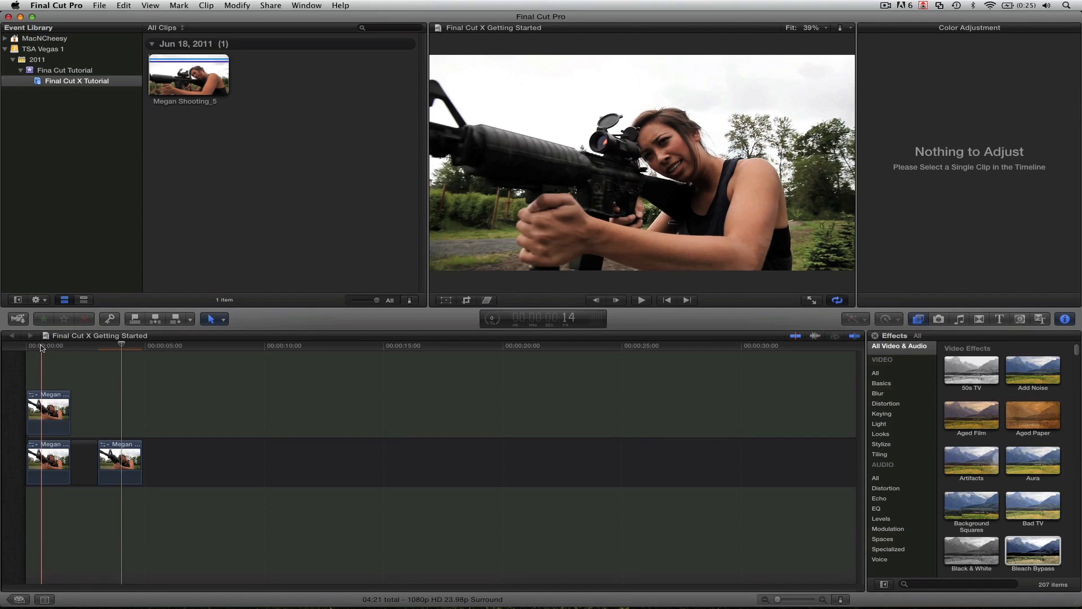
- Review the lower clip's exposure values, then confirm the overlay copy has none applied
left_click(49, 462)
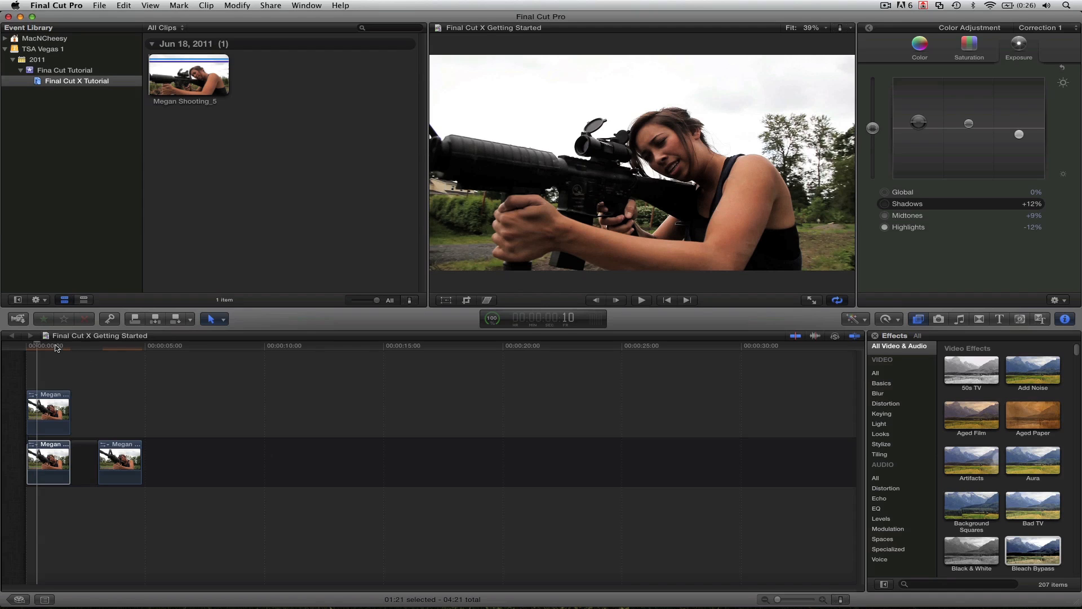
left_click(48, 346)
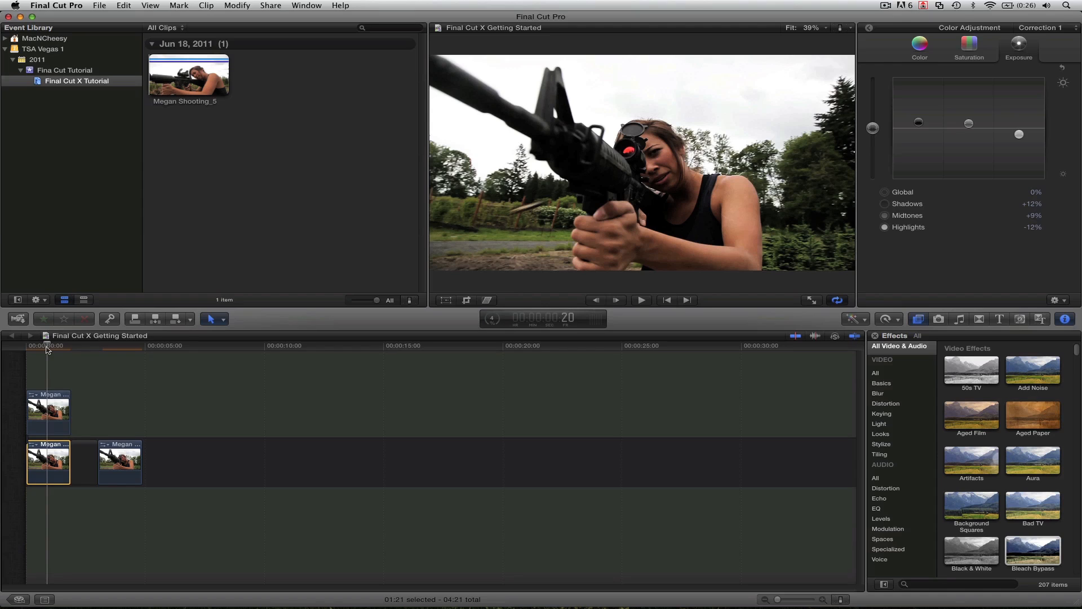
left_click(1063, 68)
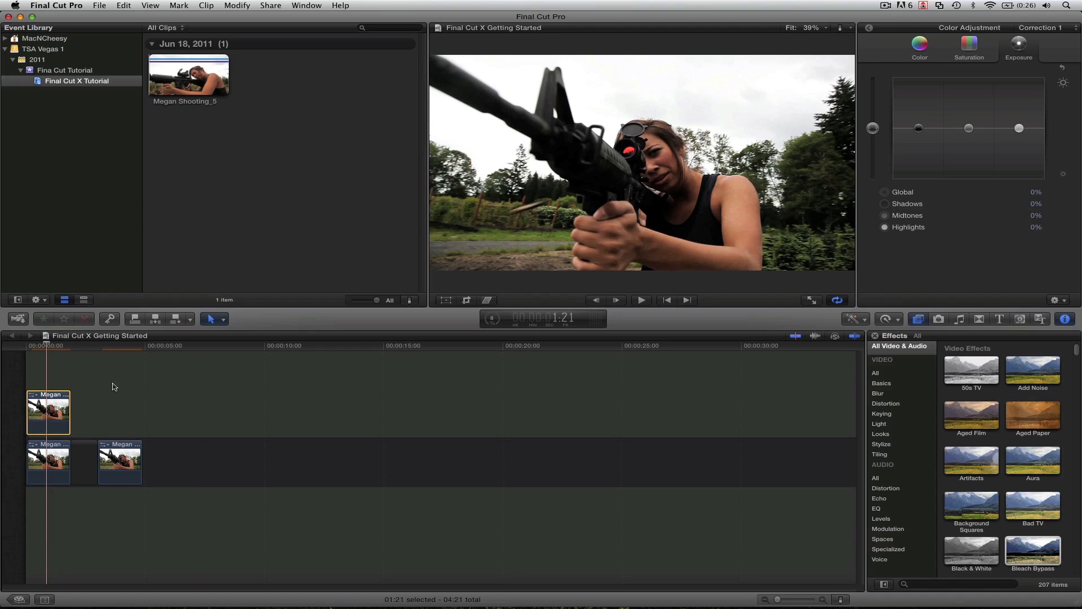
left_click(920, 48)
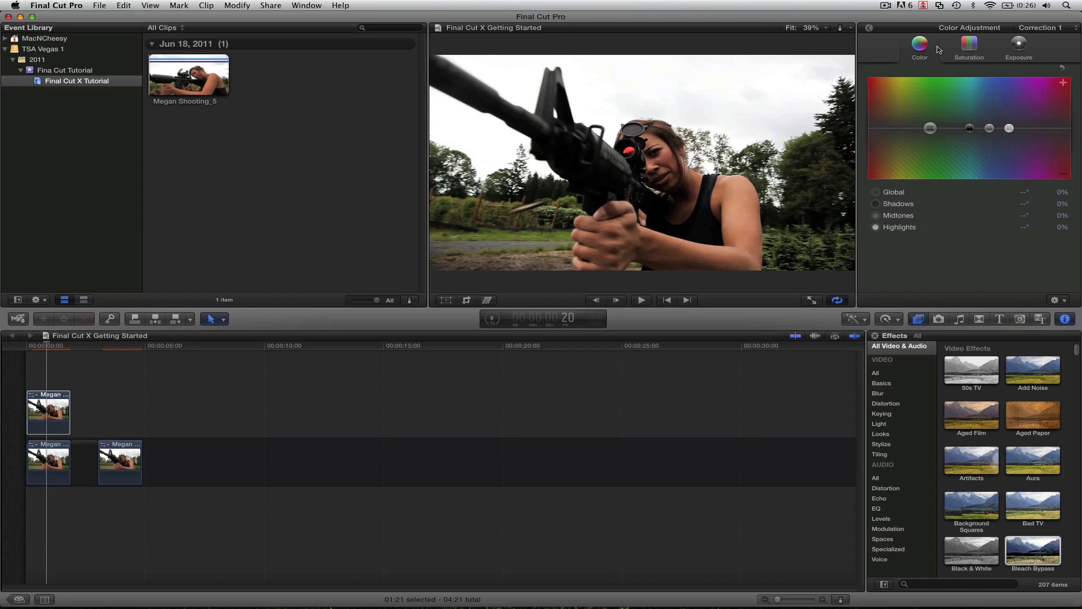